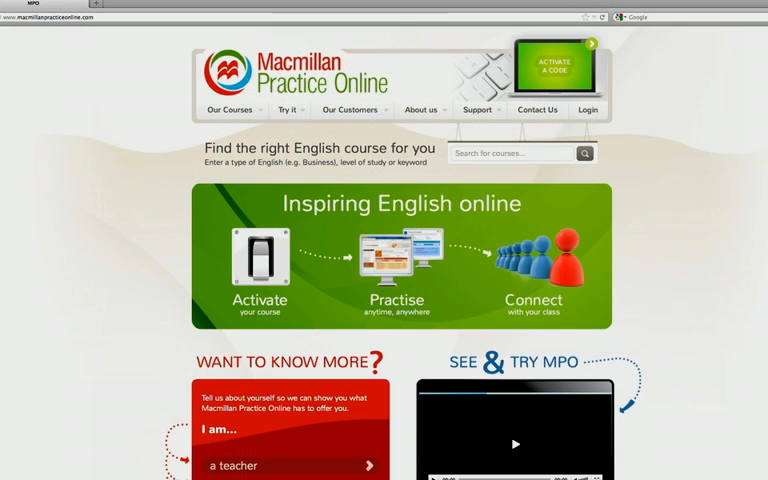
Choose 'I am a teacher' from the Try it menu.
left_click(288, 109)
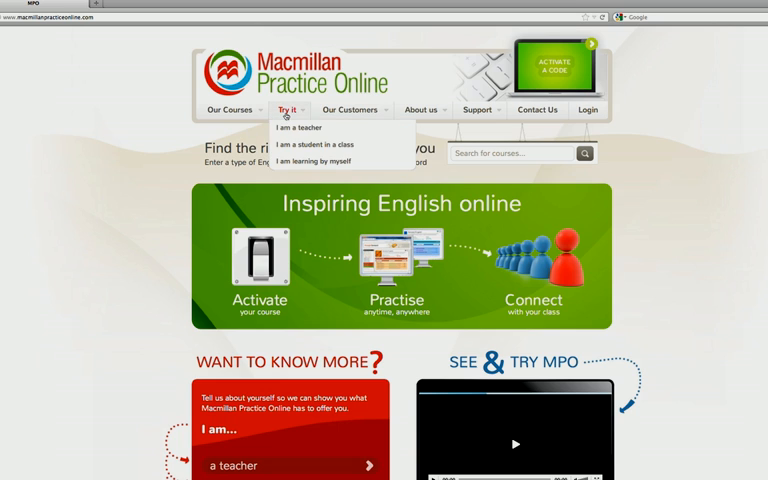
left_click(301, 127)
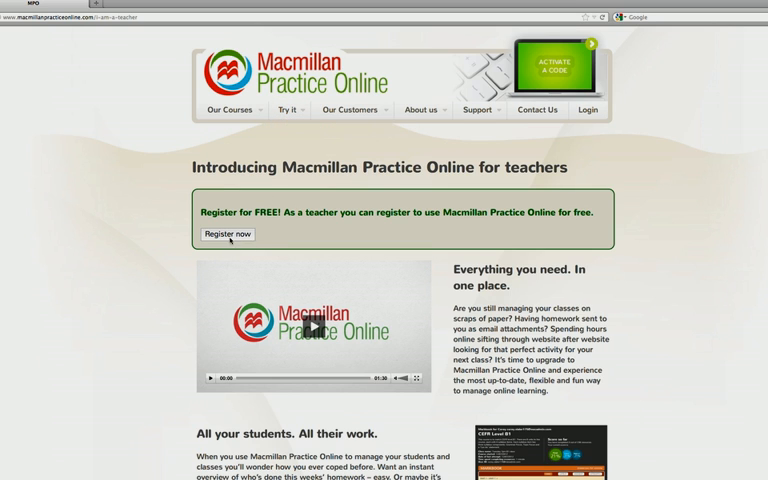
Start free teacher registration, enter security letters 'JJRUHUK', and submit the details.
left_click(227, 234)
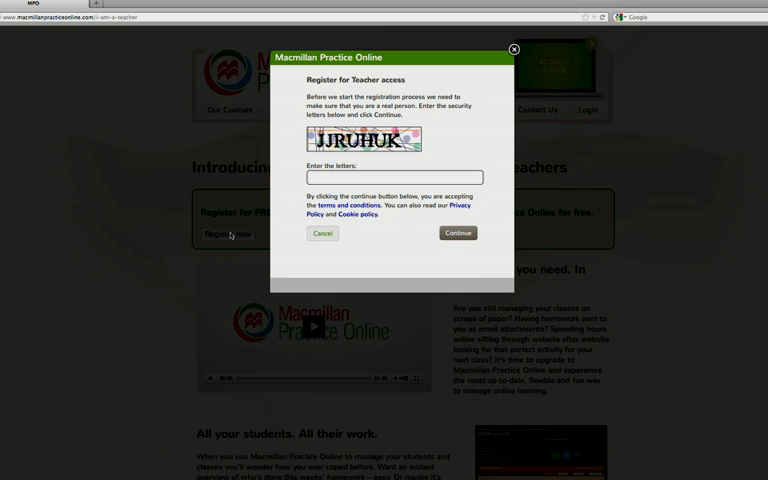
type("JJRUHUK")
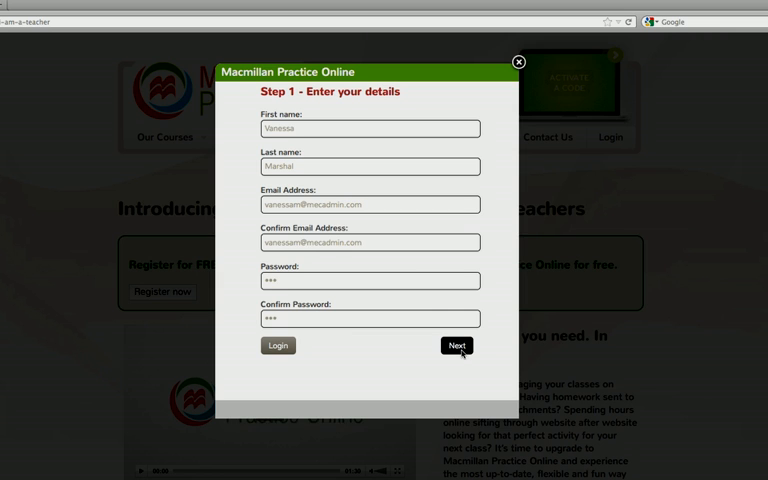
left_click(518, 62)
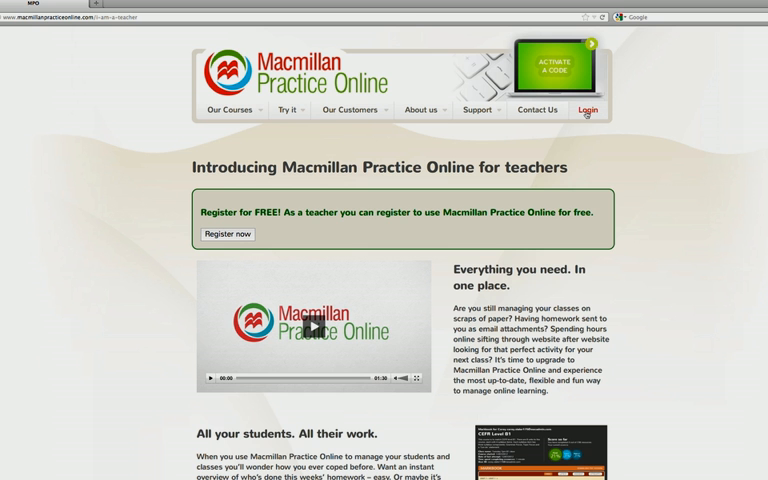
Log in to the teacher account with the entered credentials.
left_click(587, 110)
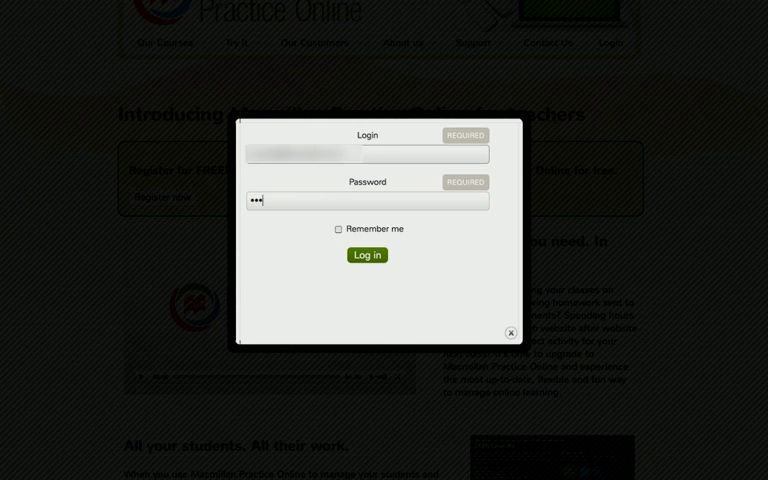
left_click(366, 255)
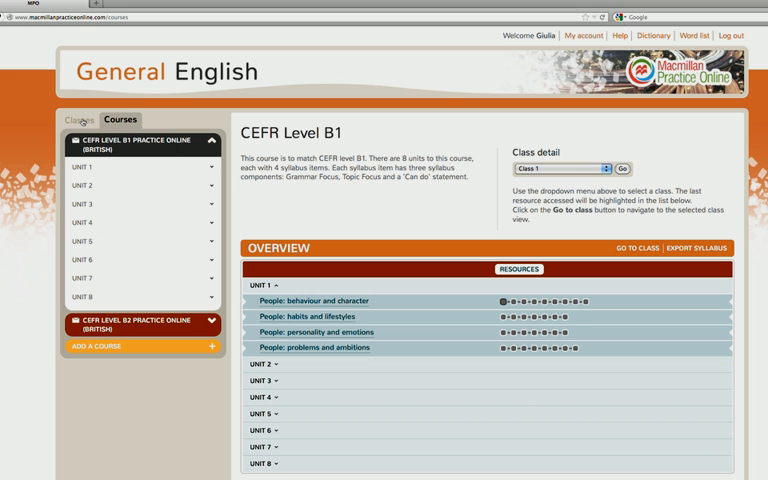
From the Classes tab, begin a class named 'Class 1' with description 'English'.
left_click(78, 119)
type("Class")
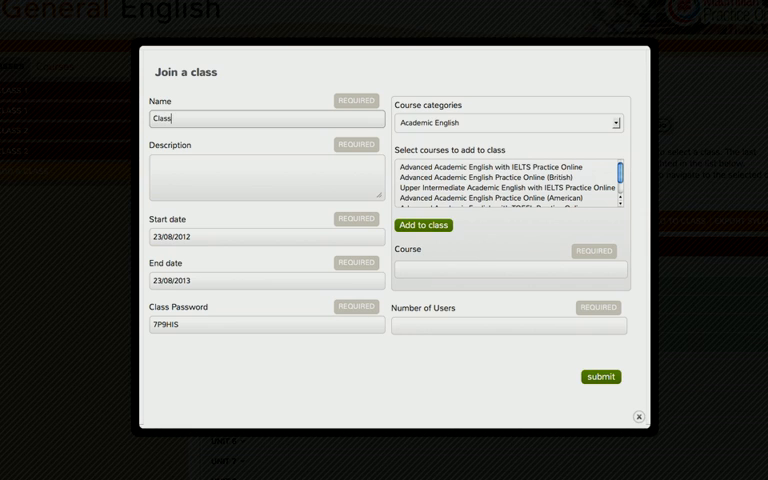
type("E")
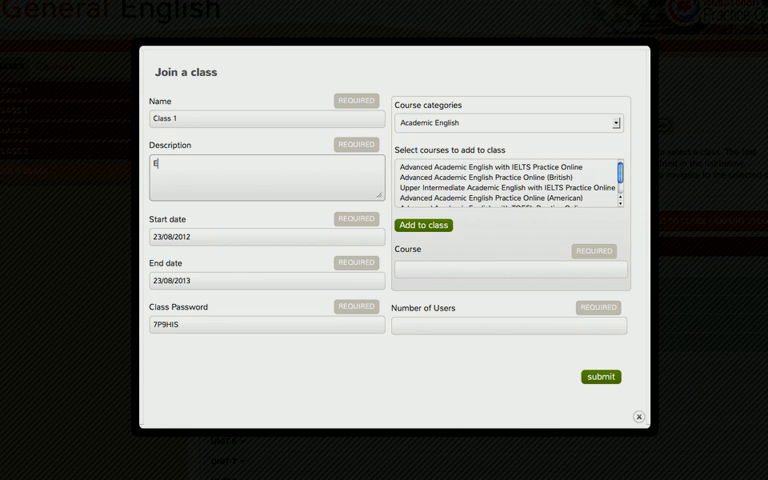
type("nglish")
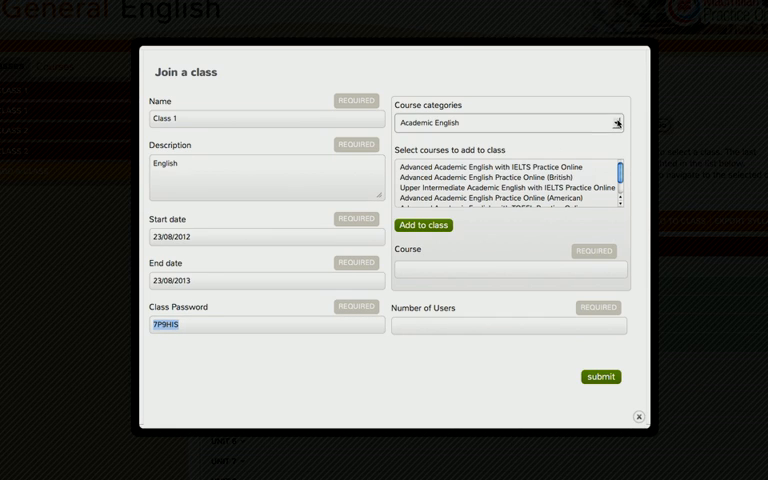
Add CEFR Level B1 Practice Online (British) from General English and set 15 users.
left_click(510, 122)
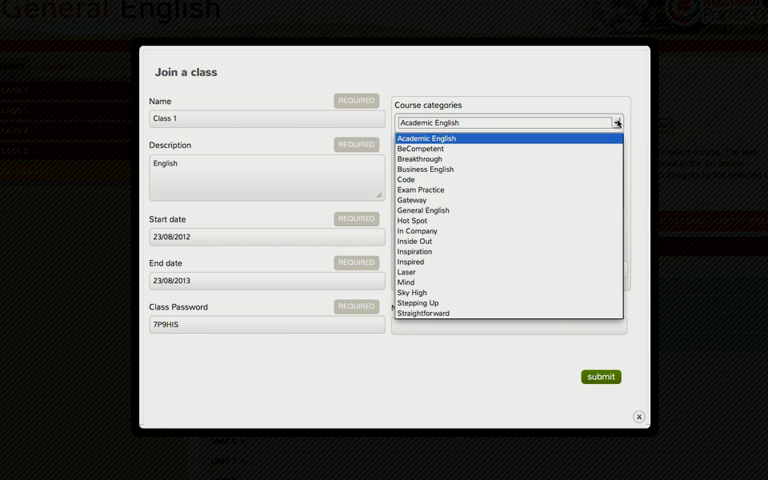
left_click(422, 210)
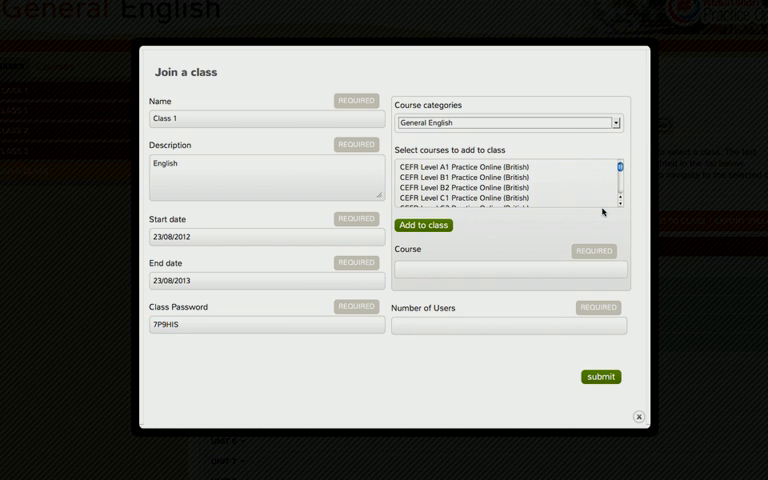
left_click(480, 177)
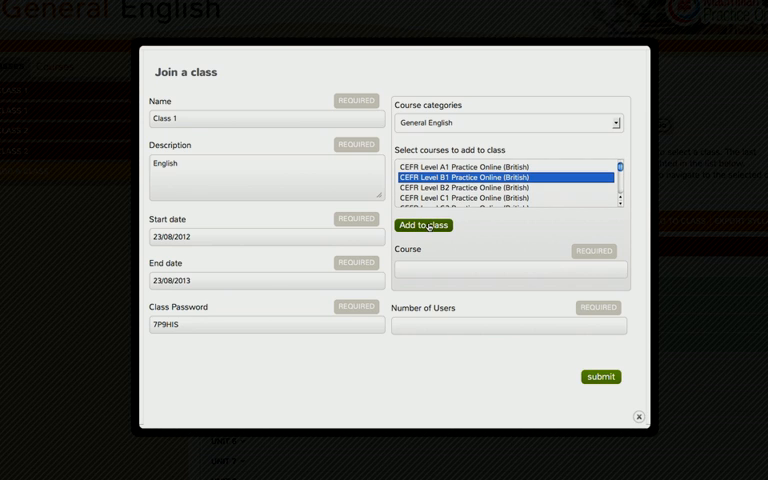
left_click(423, 224)
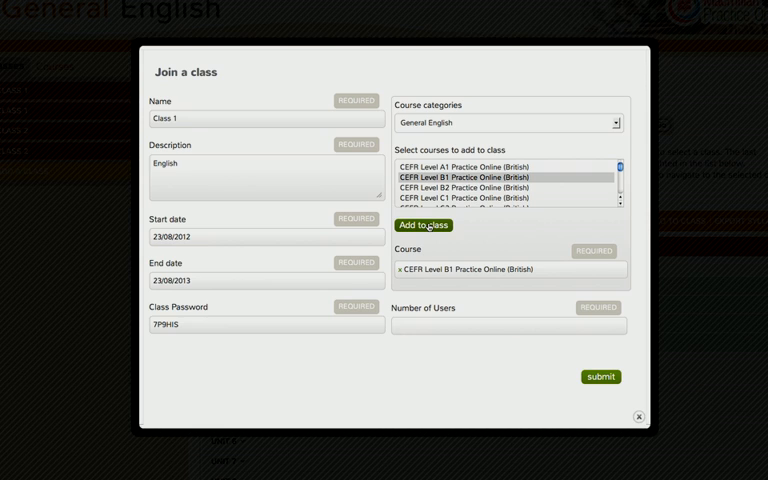
type("1")
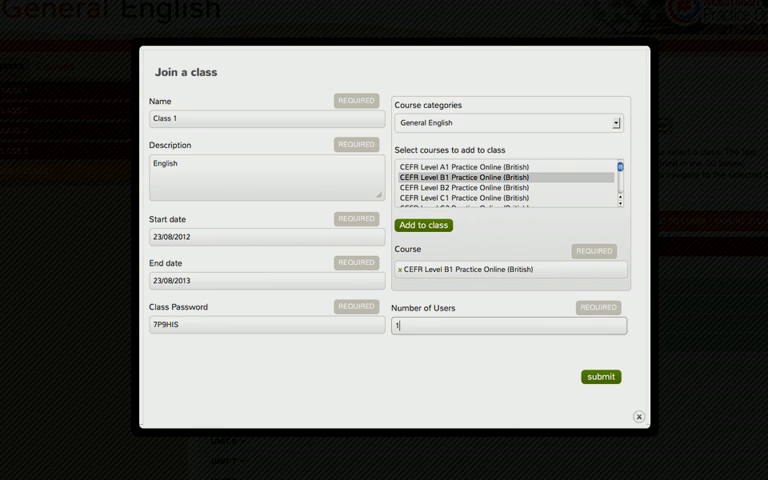
type("5")
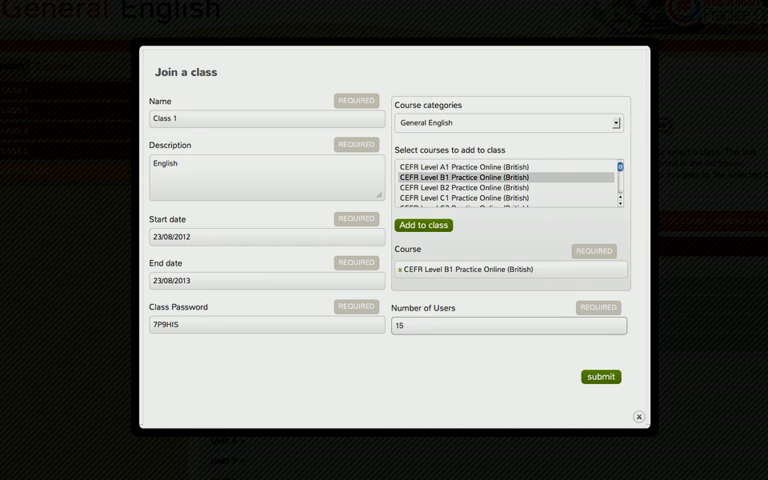
Submit the class, then open Class 1's CEFR Level B1 course progress.
left_click(600, 376)
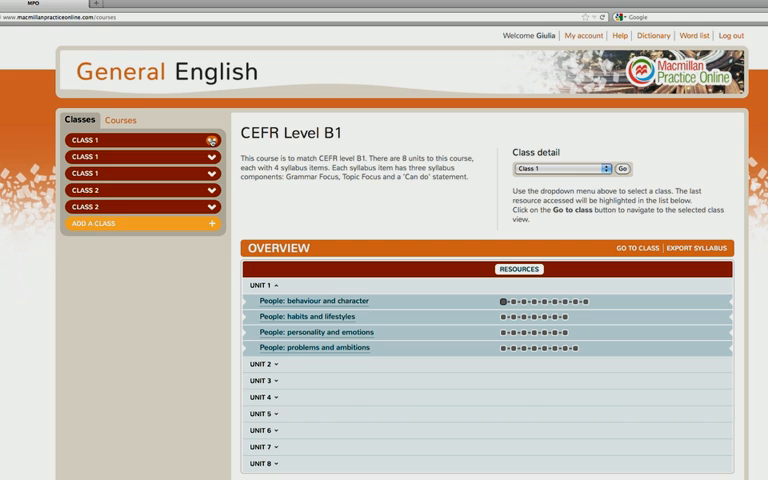
left_click(140, 139)
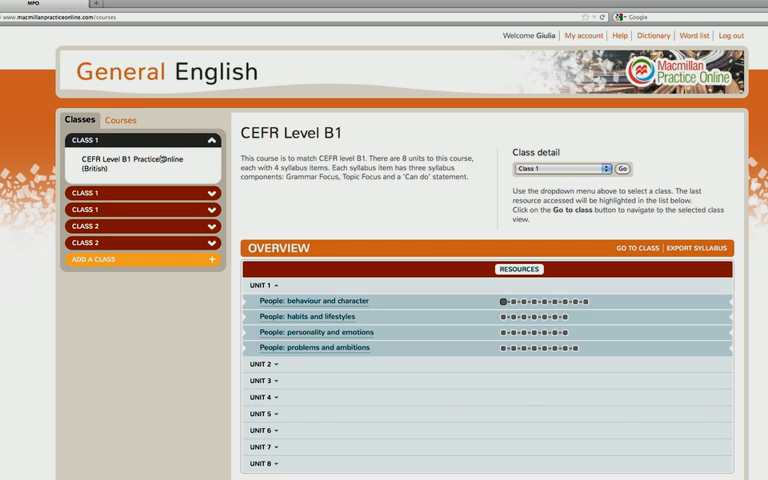
left_click(161, 160)
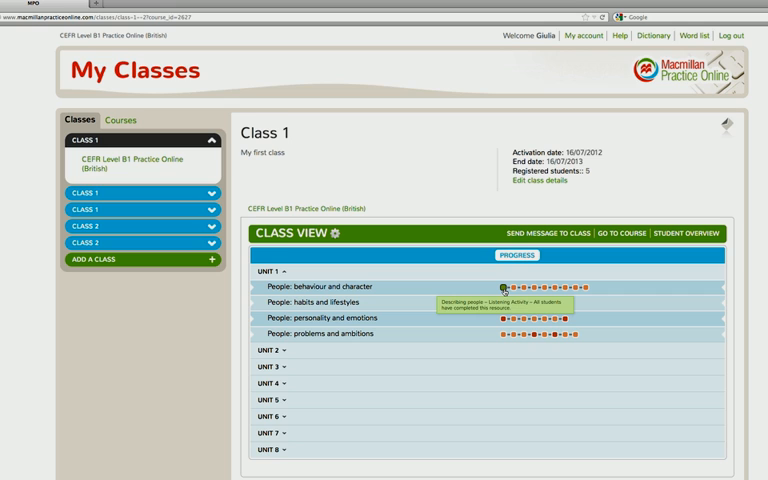
mouse_move(513, 287)
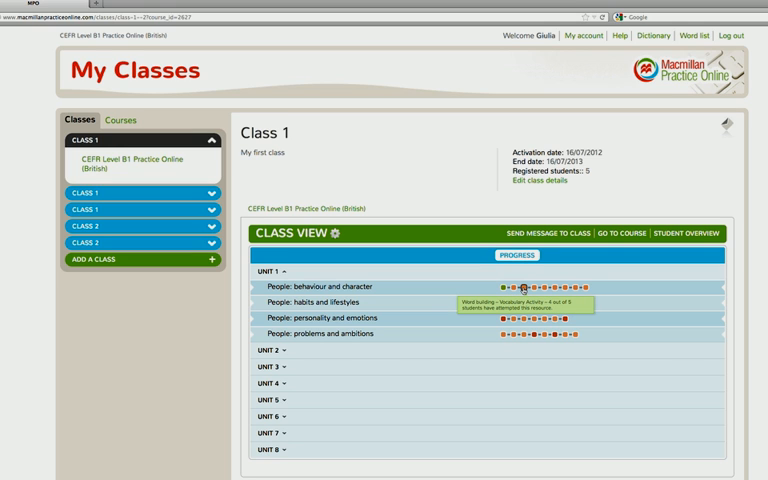
mouse_move(649, 266)
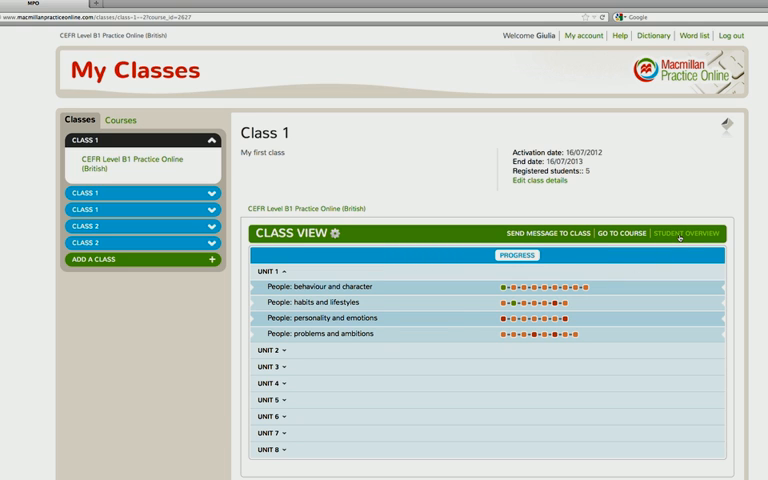
Open Student Overview and scroll through a student's CEFR Level B1 scores.
left_click(683, 233)
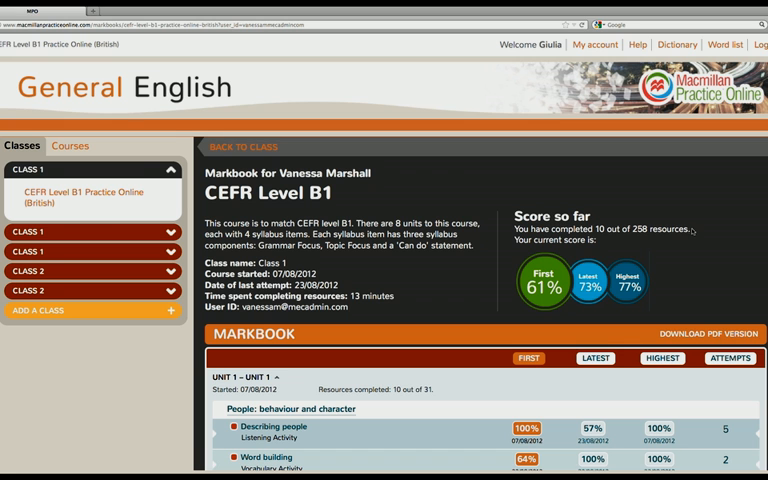
scroll("down", 3)
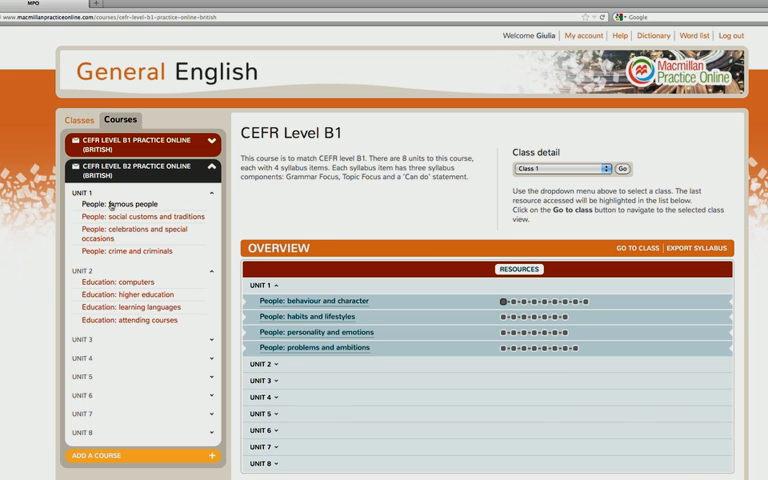
Open 'People: famous people' under Unit 1 of CEFR Level B2.
left_click(122, 203)
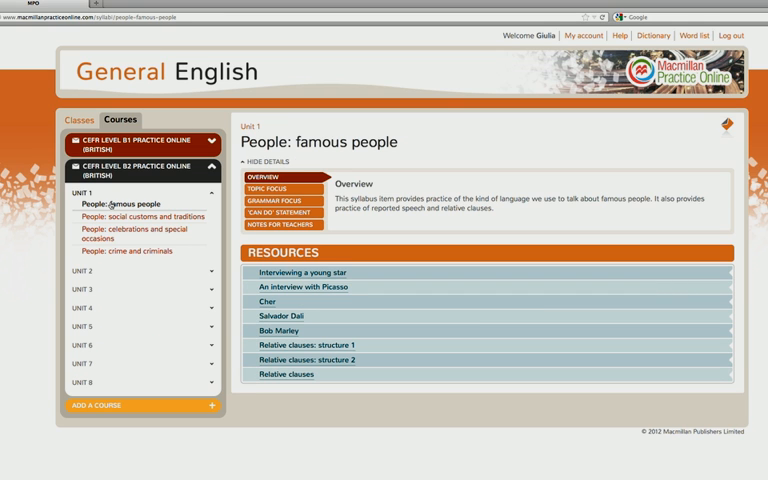